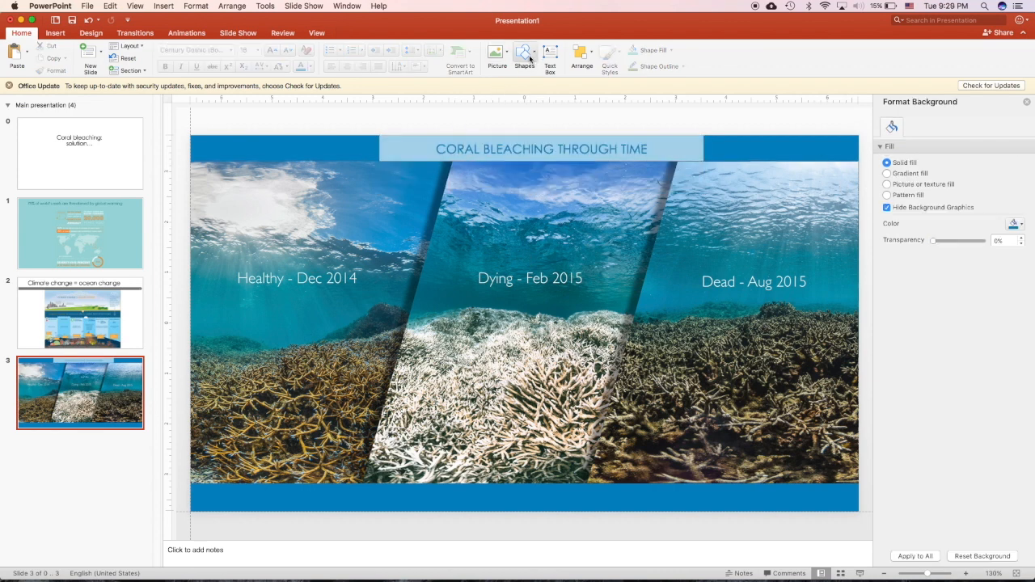
Give the blue parallelogram over the coral photos an entrance animation effect.
click(524, 55)
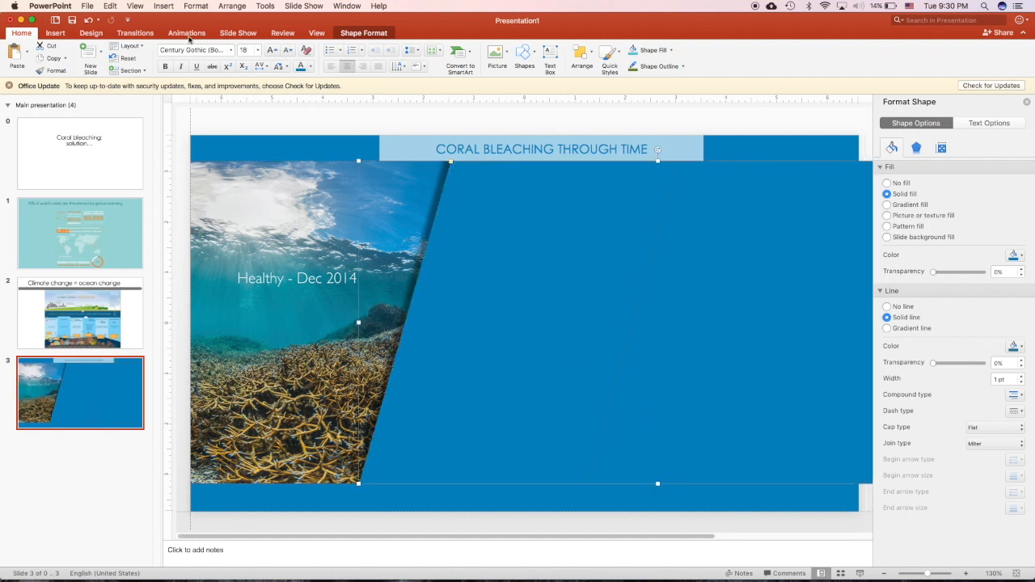
click(186, 32)
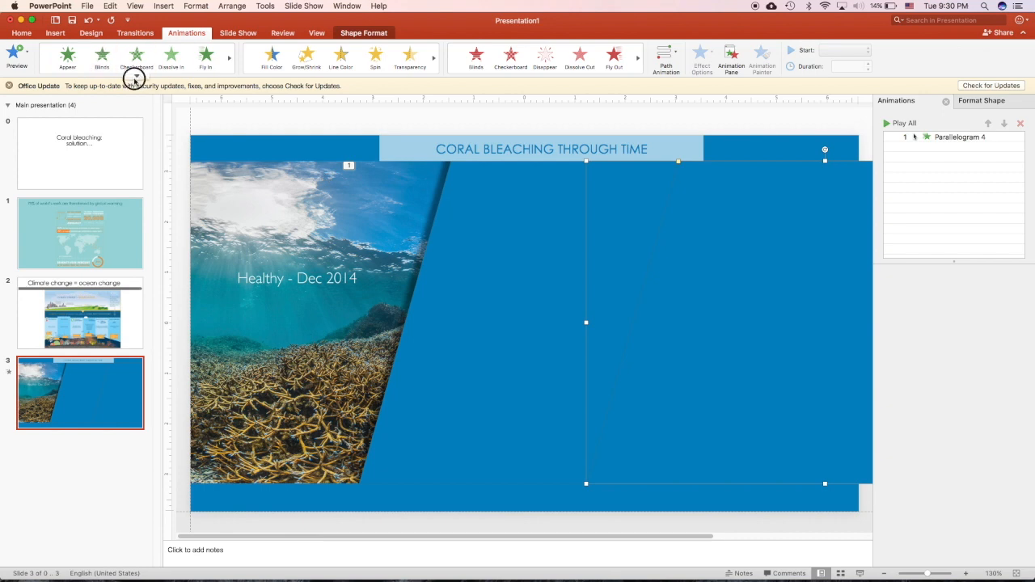
click(68, 56)
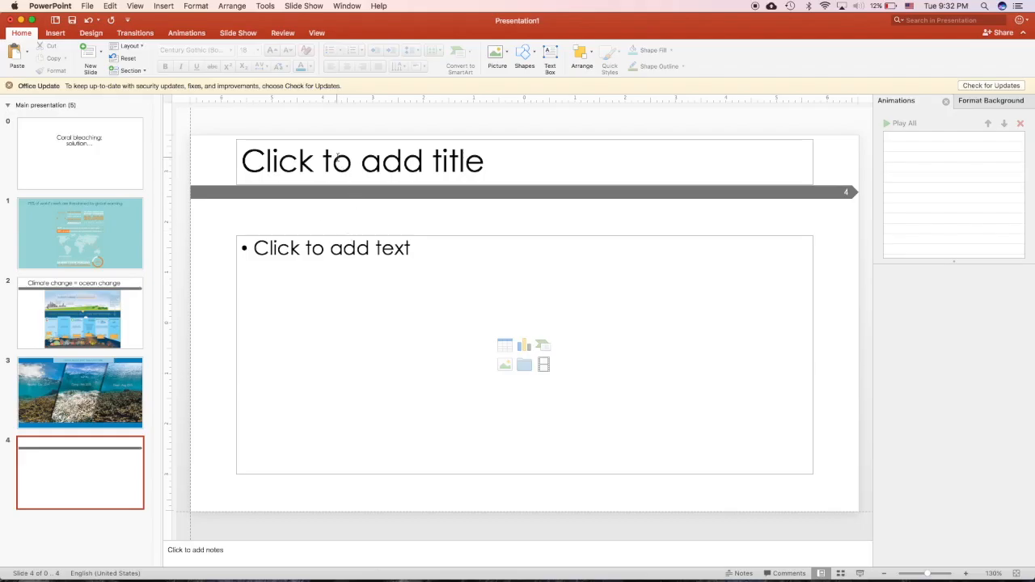
Title the new slide RESULT.
text(RESU)
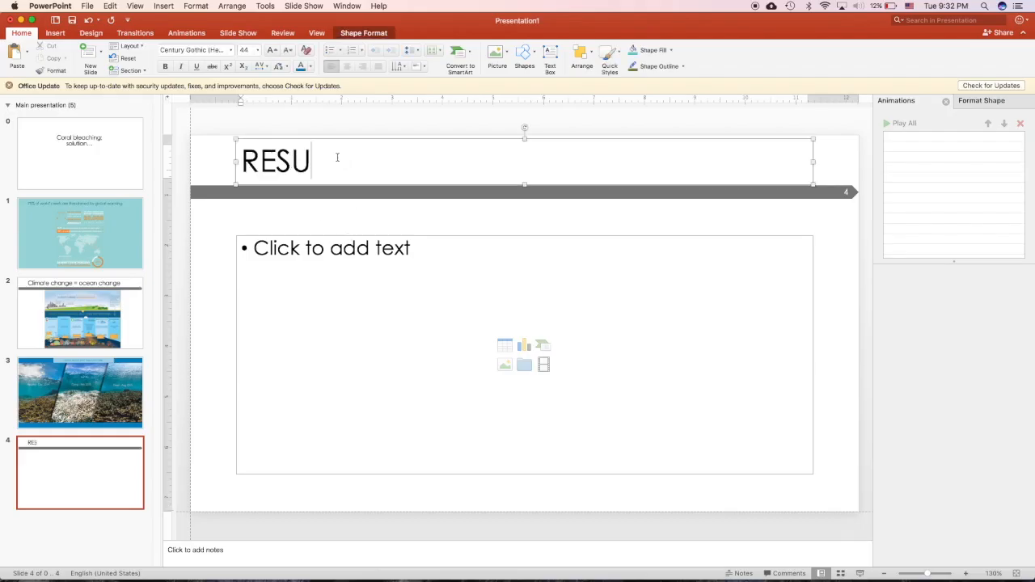
text(LT)
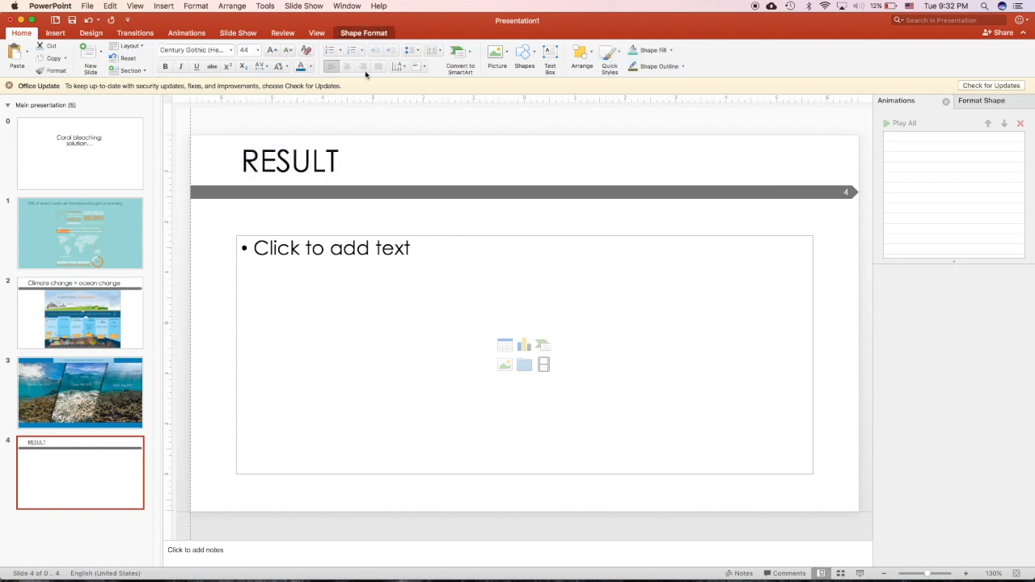
click(524, 57)
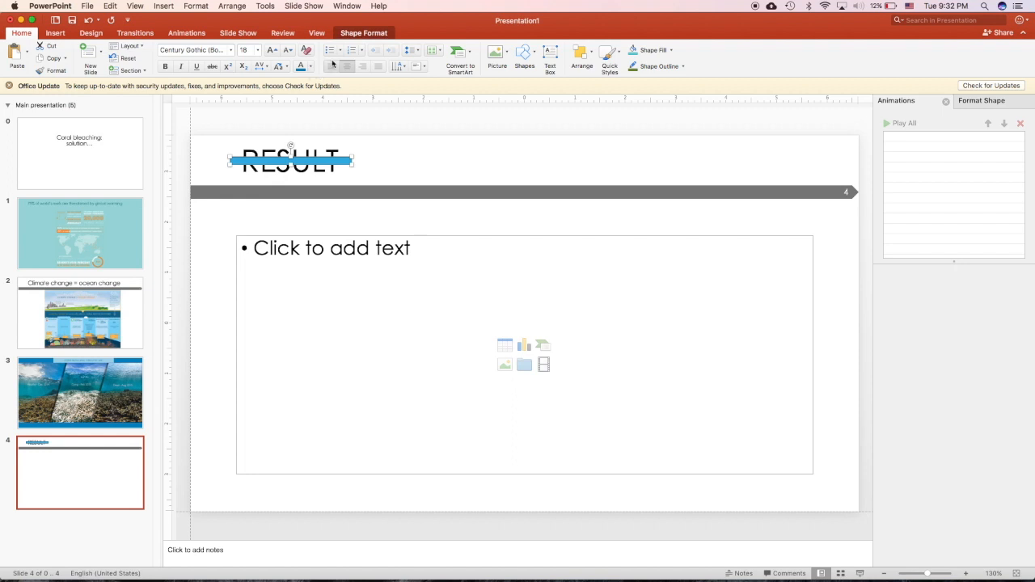
click(227, 180)
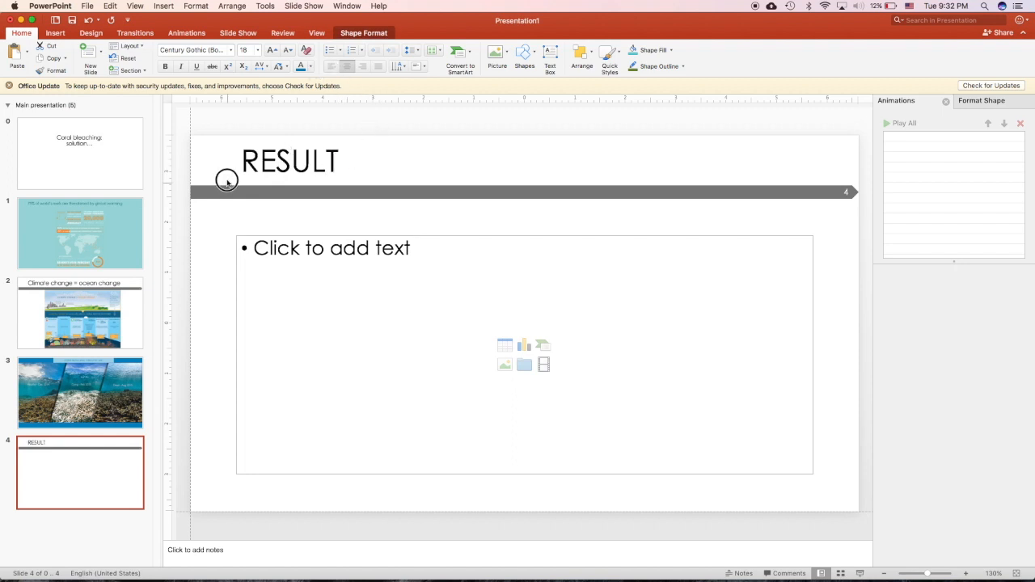
Replace RESULT with the title REDUCE CO2 CAN REDUCE CORAL BLEACHING.
triple_click(289, 161)
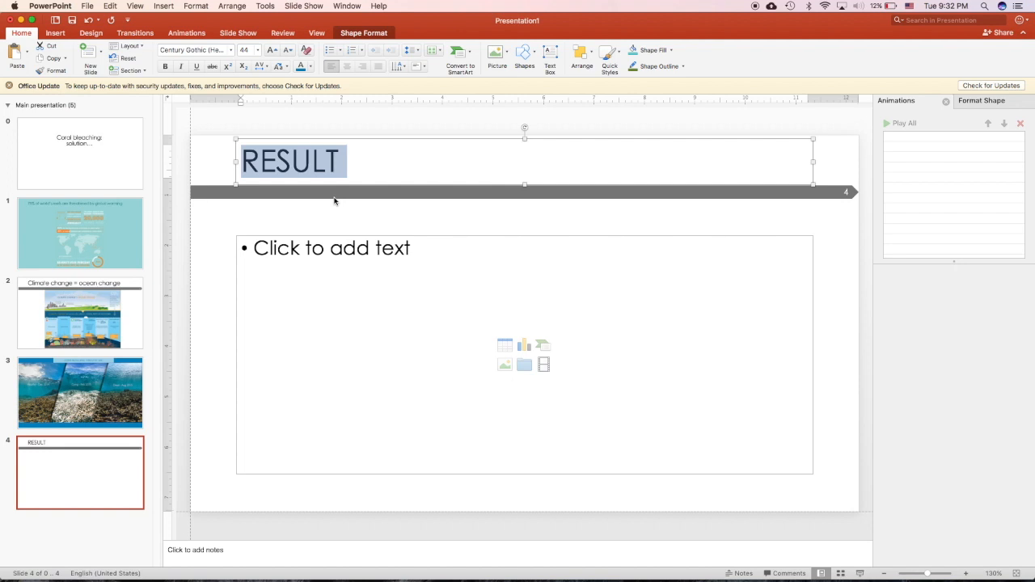
text(REDUCE)
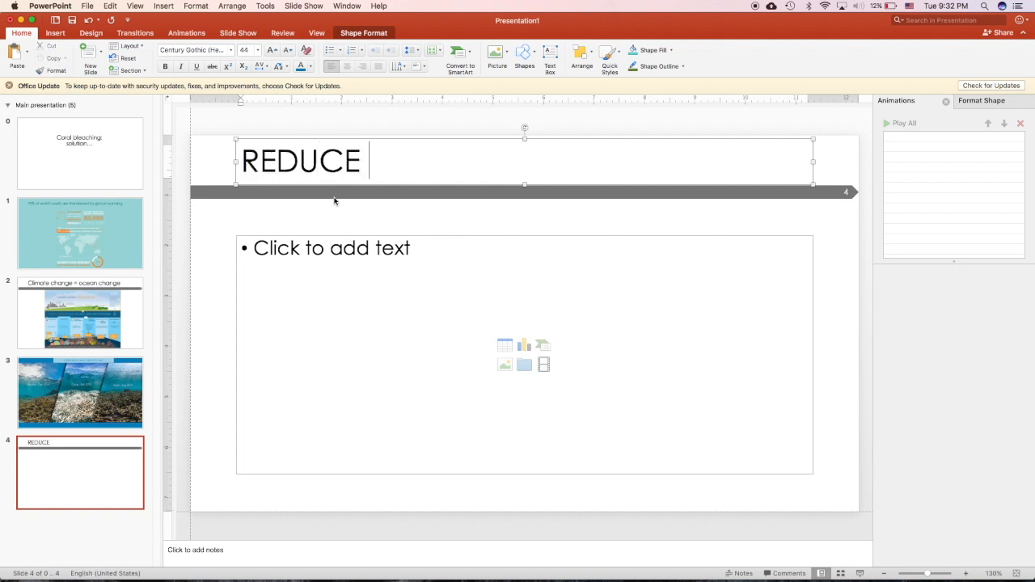
text(CO2)
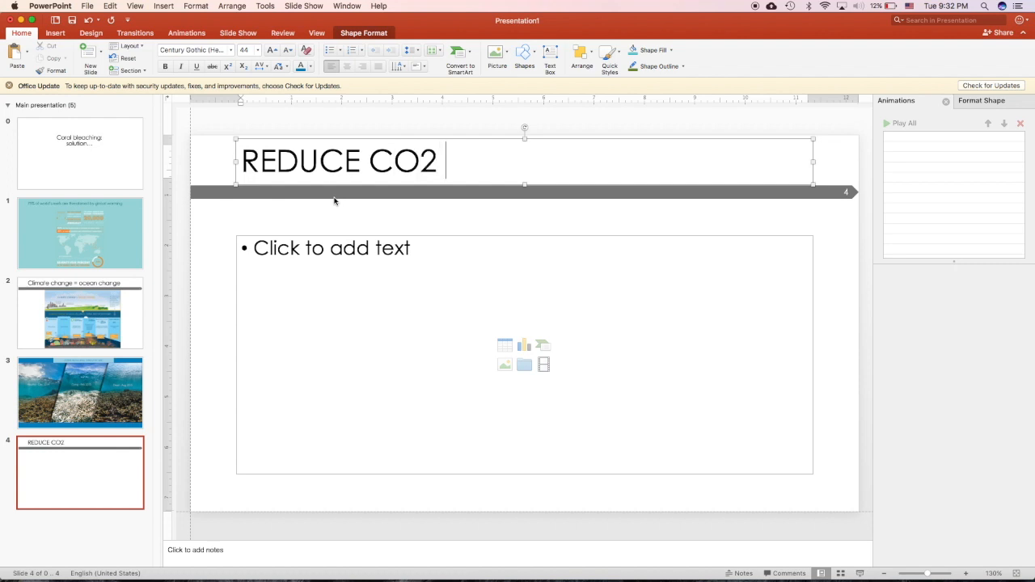
text(CAN)
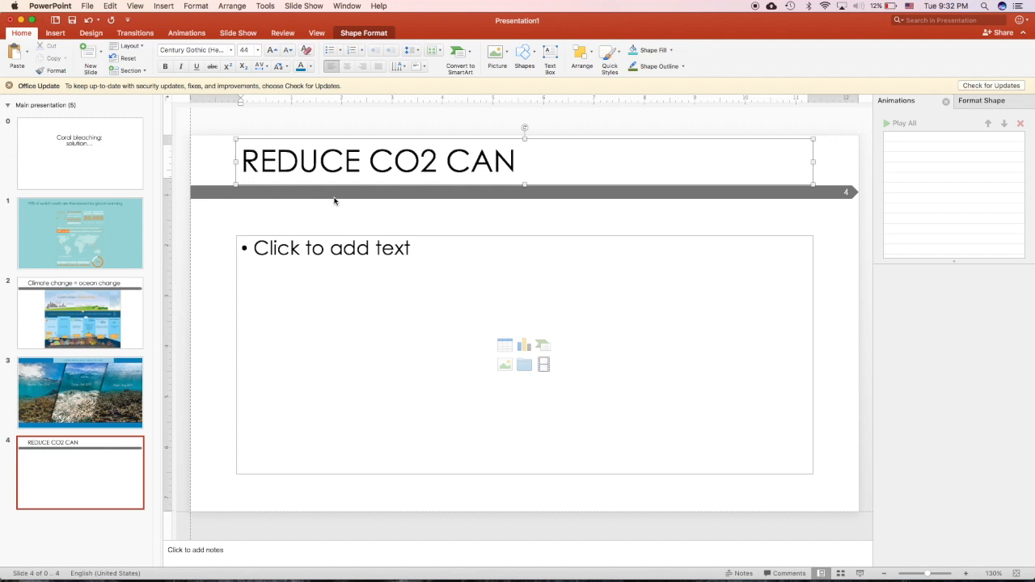
text(REDUCE)
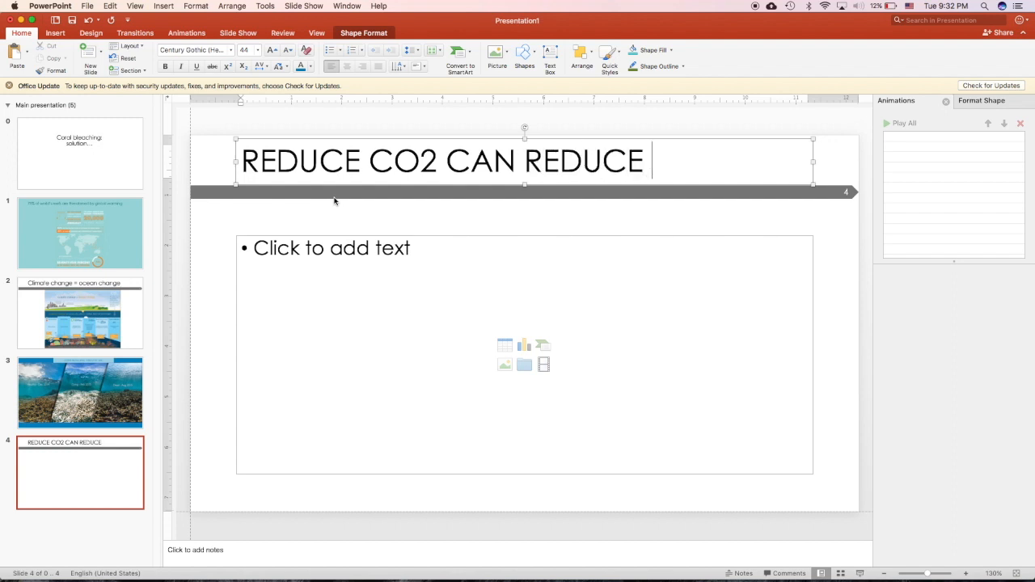
text(CORAL B)
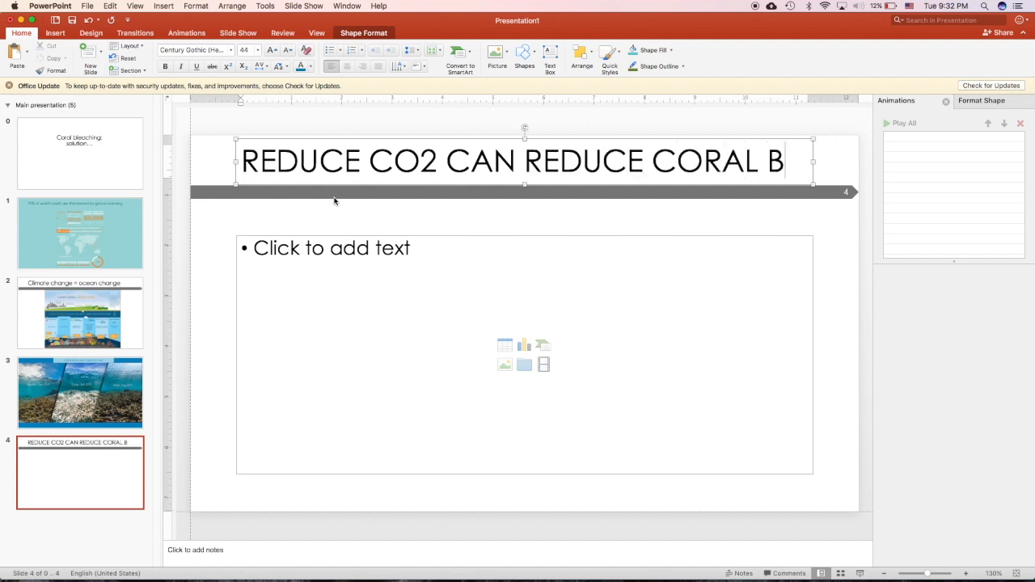
text(LEACHING)
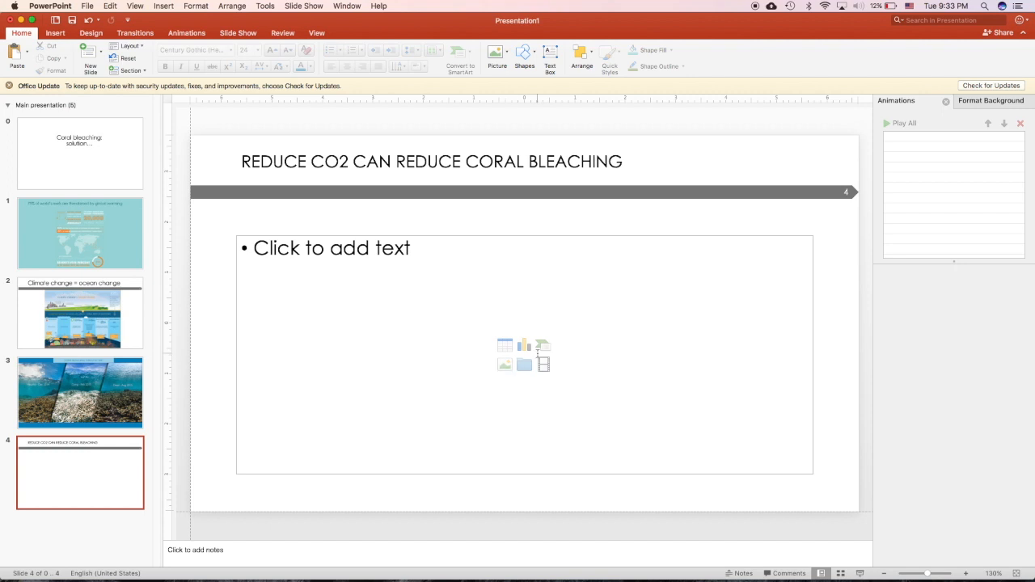
Insert a default Line chart into the slide's content placeholder.
click(524, 346)
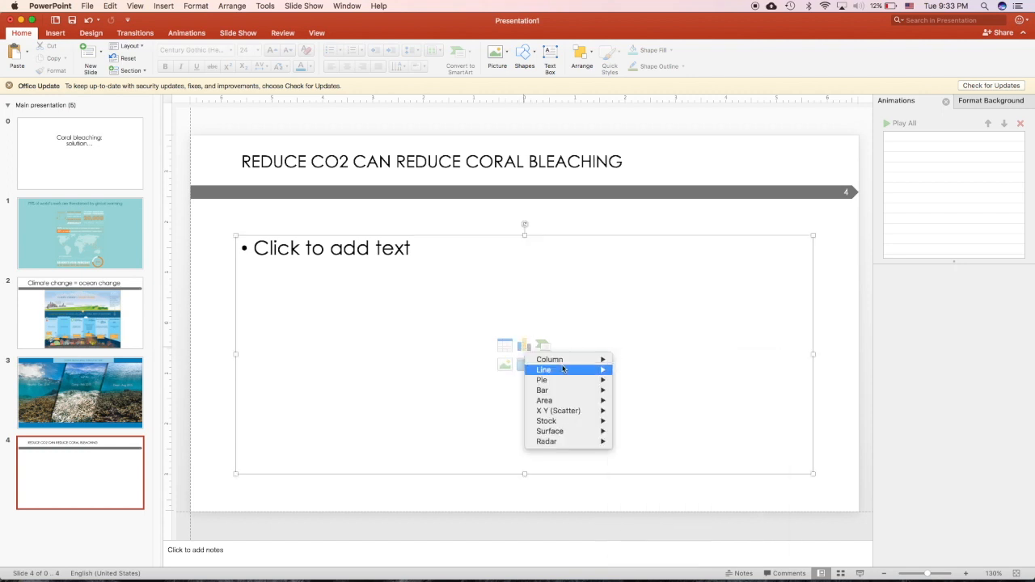
mouse_move(542, 379)
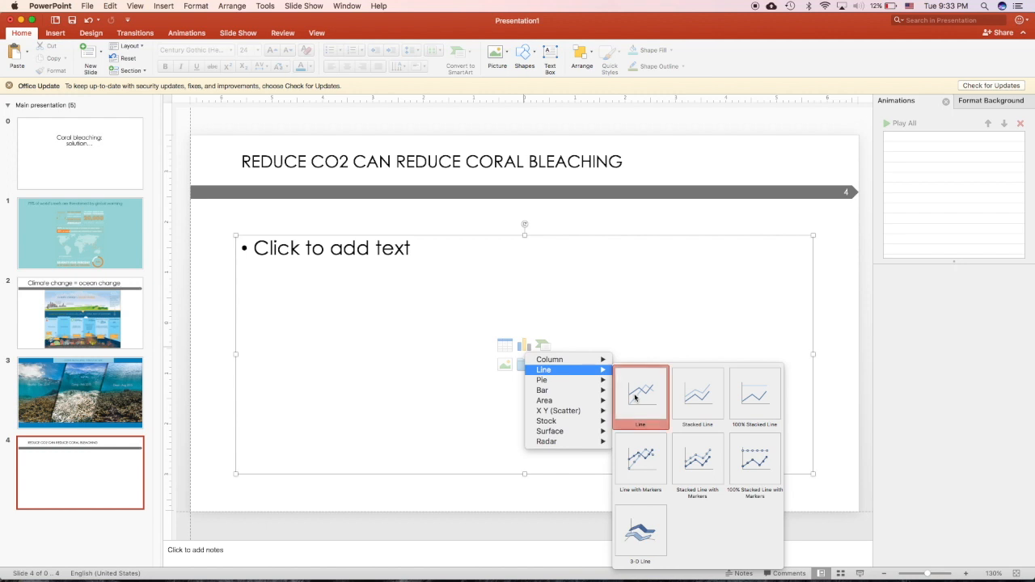
click(504, 354)
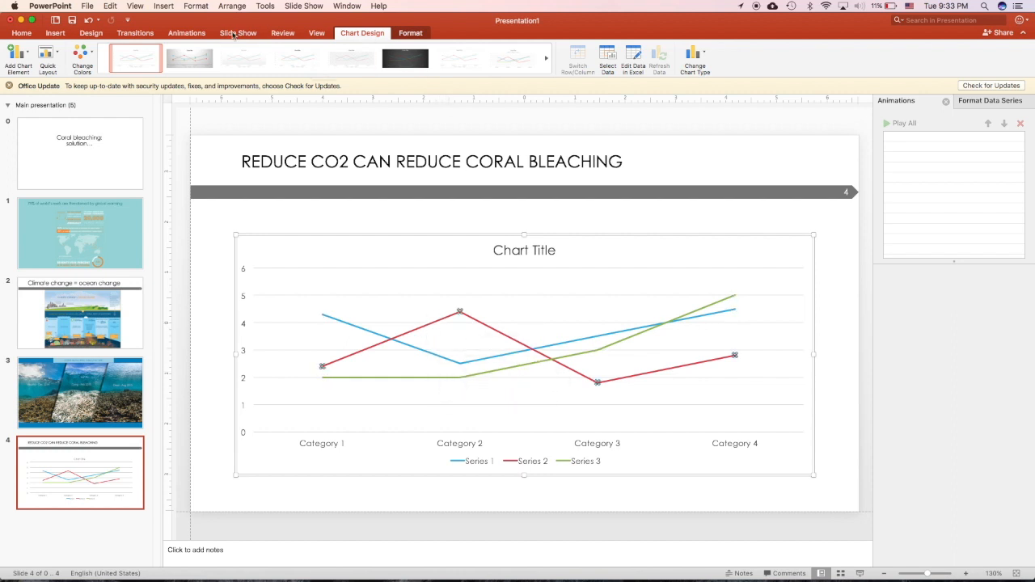
click(188, 32)
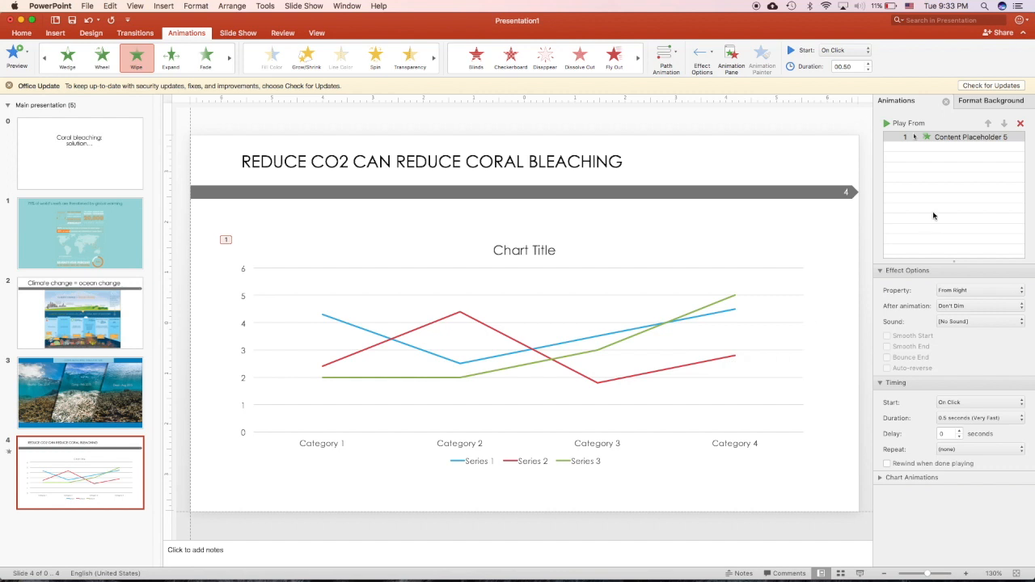
mouse_move(962, 278)
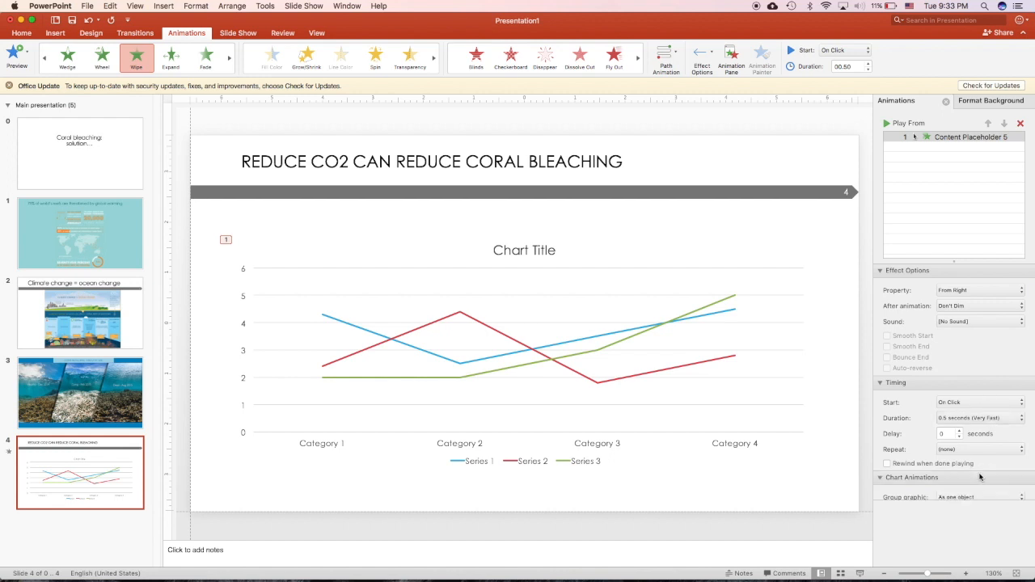
Group the chart's entrance animation By Series and expand its per-series steps.
click(979, 497)
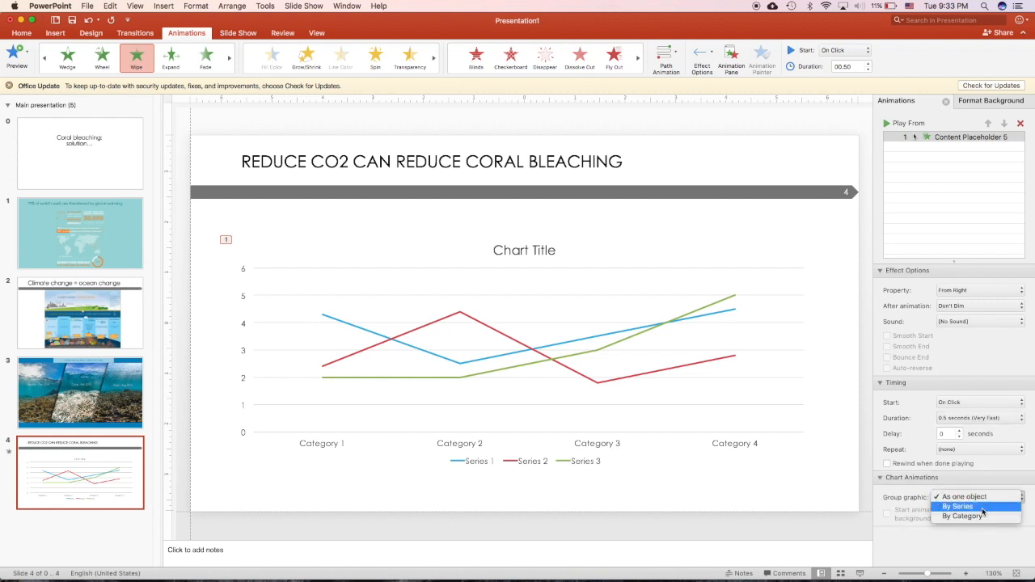
click(958, 507)
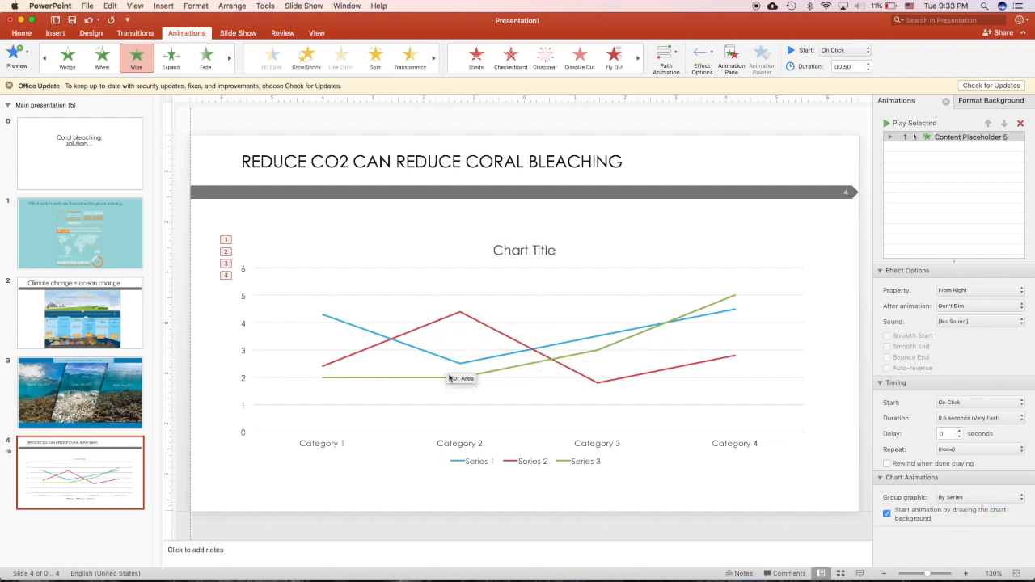
click(890, 136)
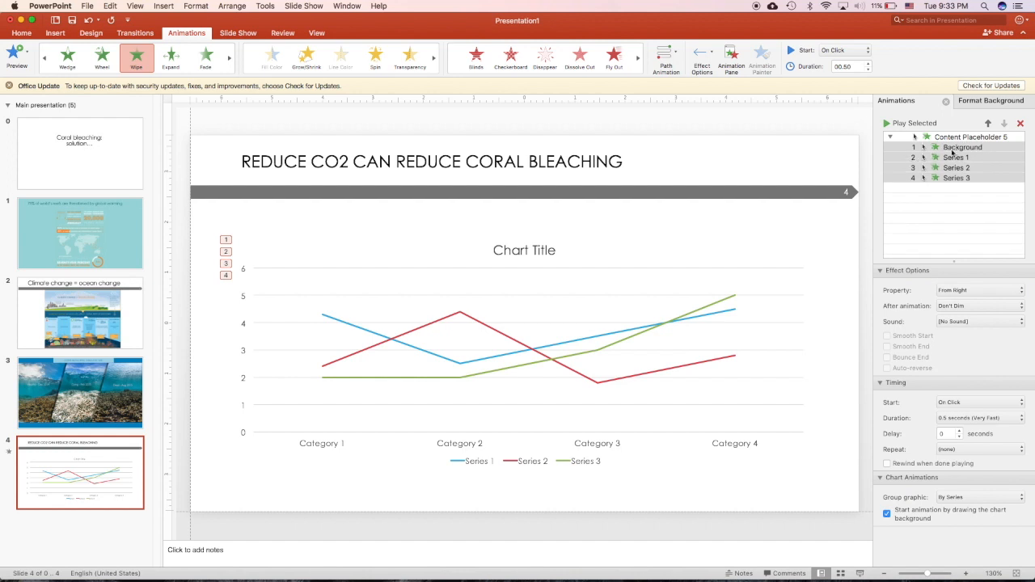
click(954, 157)
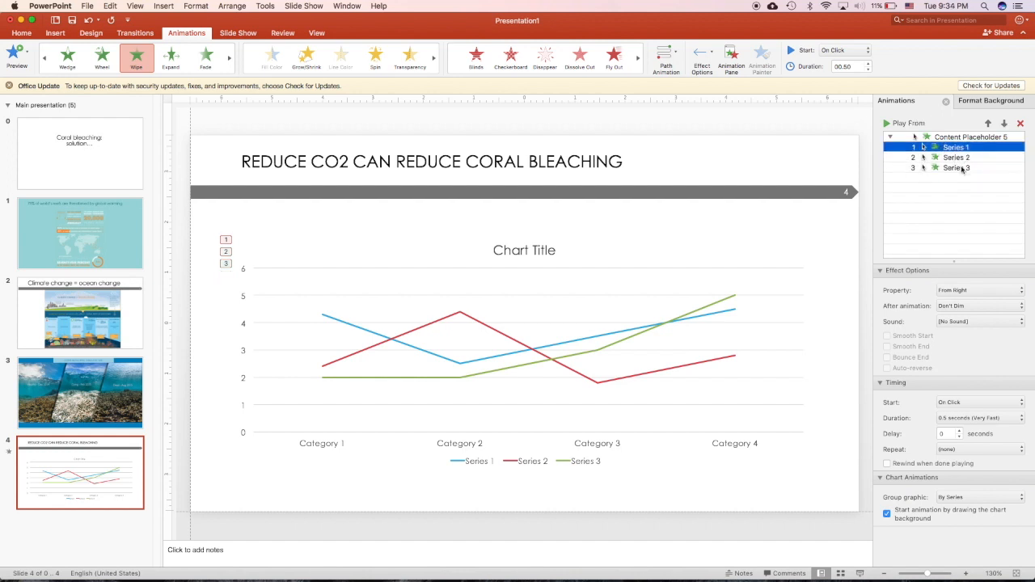
Set Series 3's entrance direction to From Left.
click(956, 157)
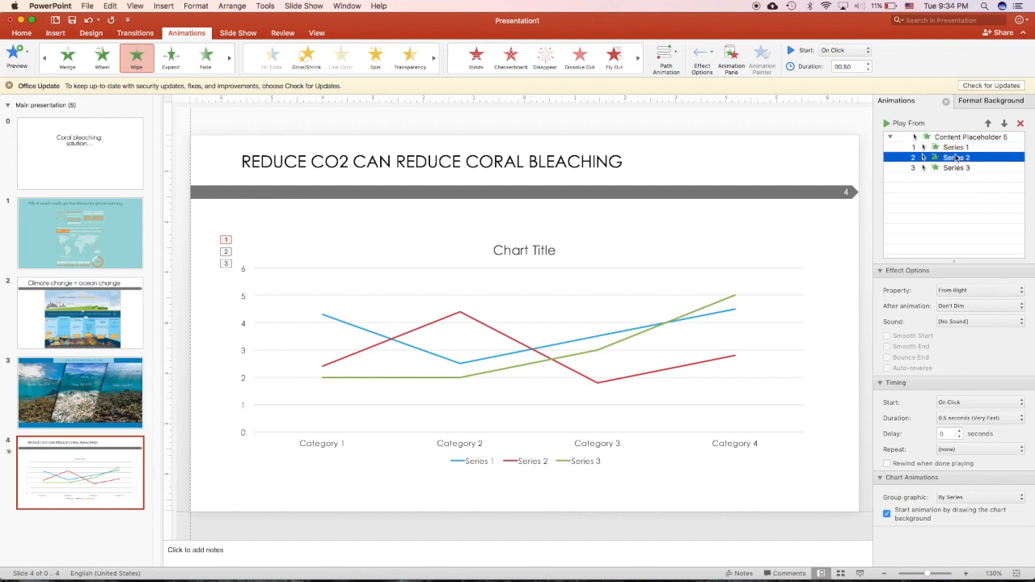
click(958, 166)
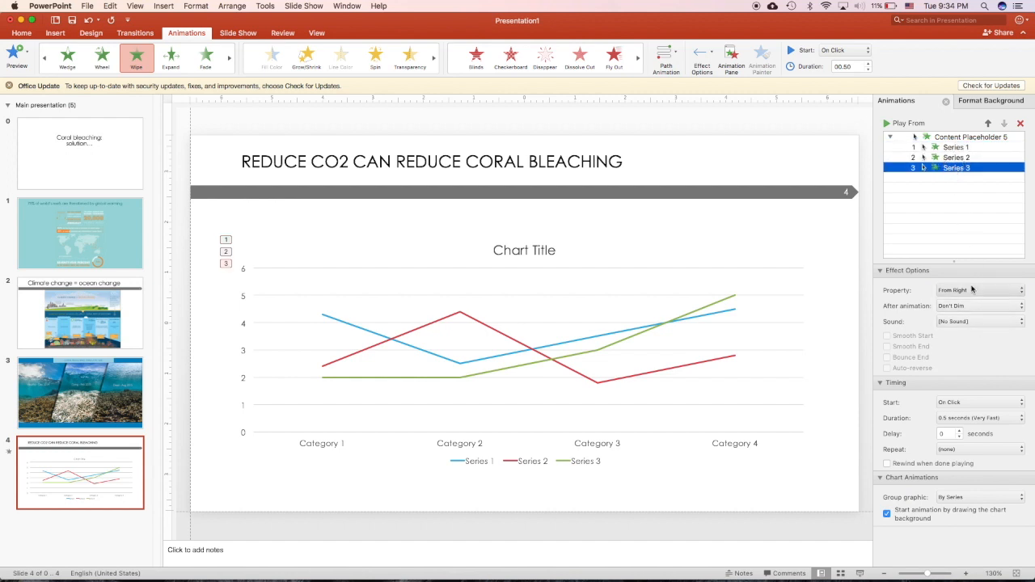
click(979, 289)
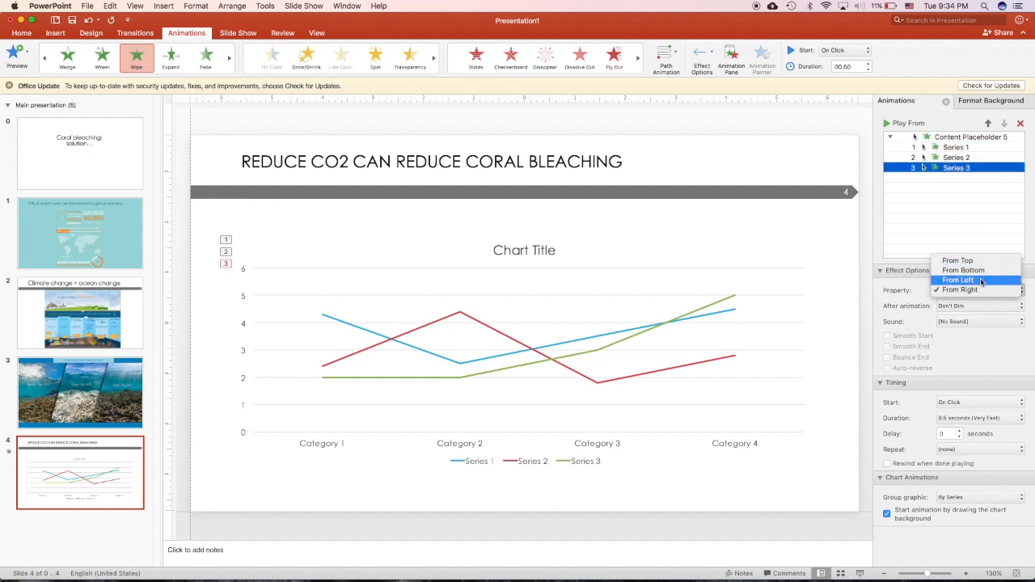
click(958, 279)
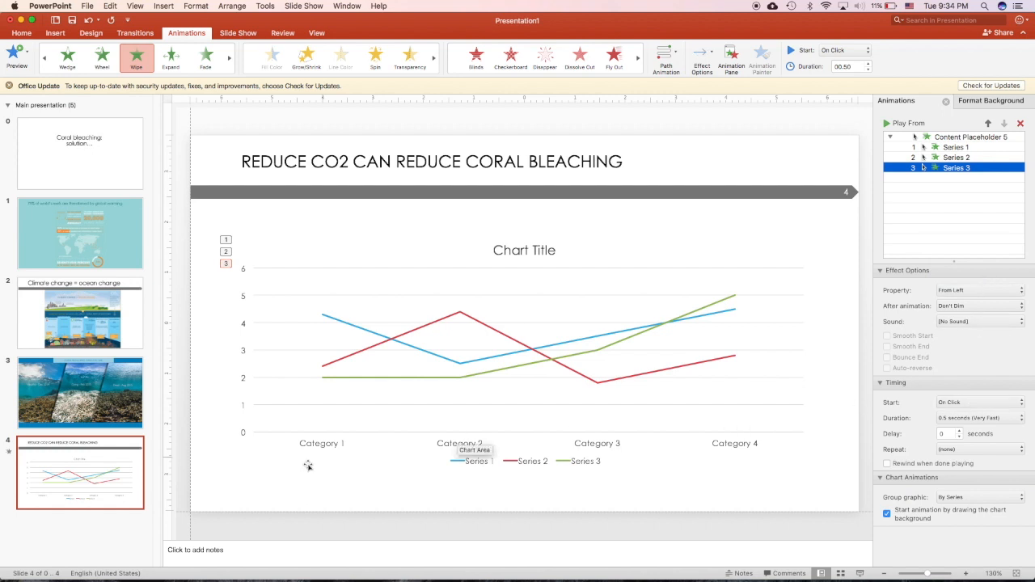
click(955, 148)
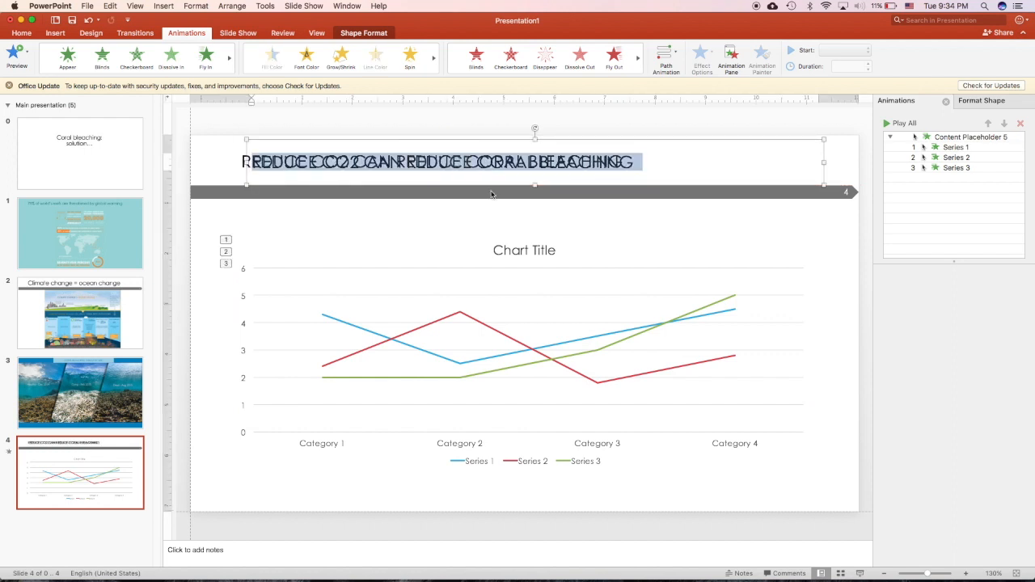
mouse_move(505, 223)
text(20)
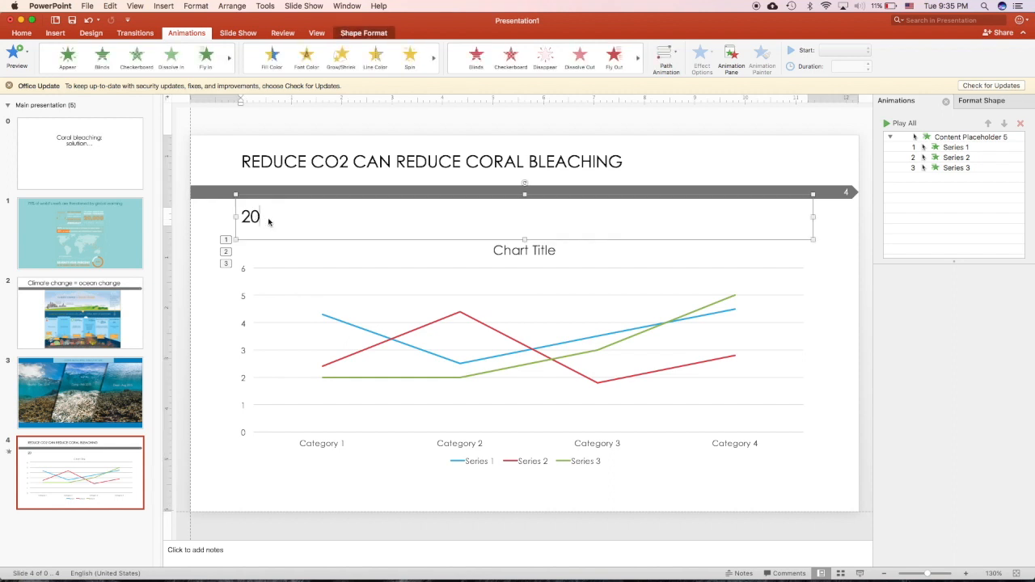
Type the second title 20% OF CORAL HEALED AFTER REDUCE CO2 LEVEL.
text(% OF CO)
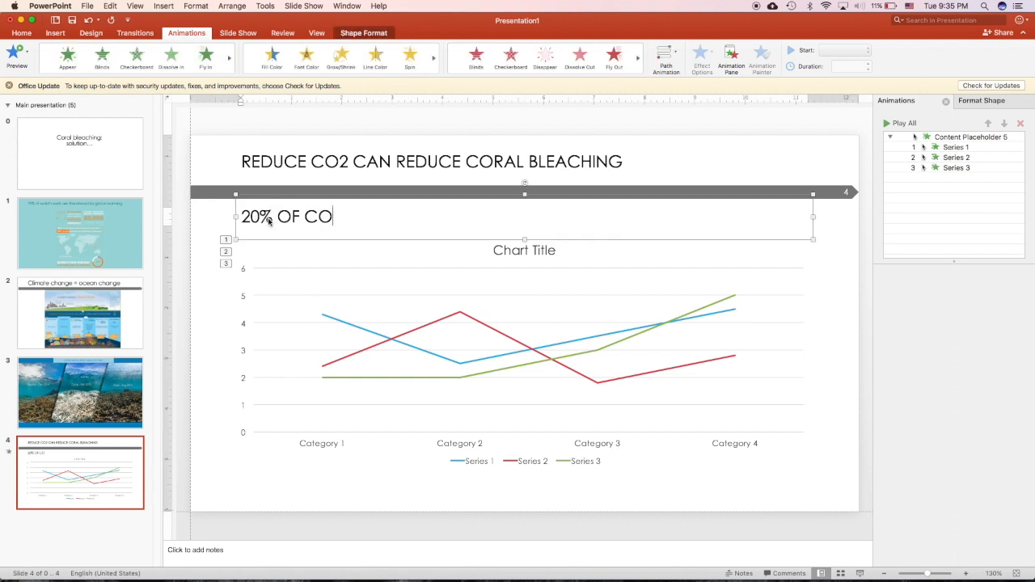
text(RAL)
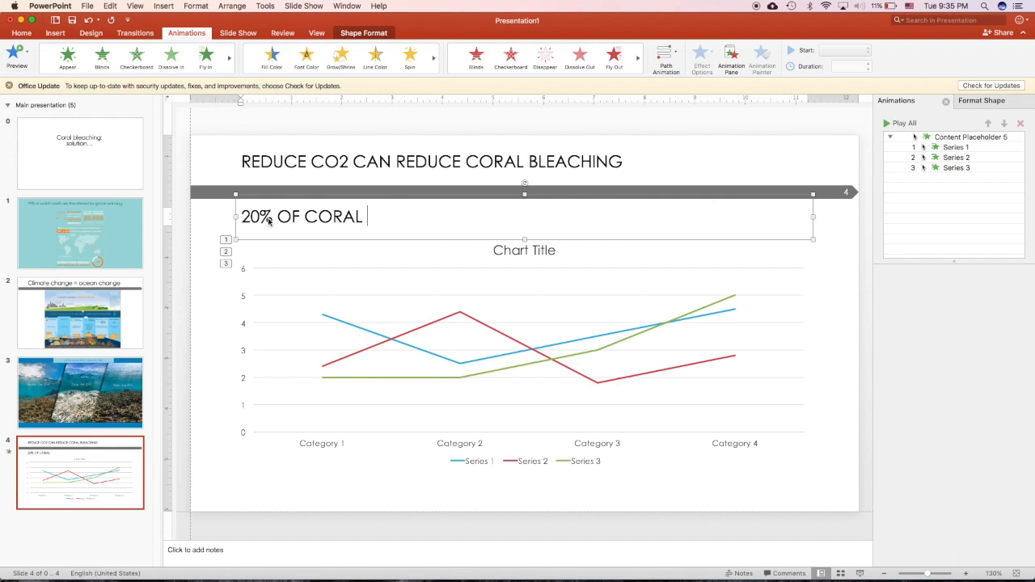
text(HEALE)
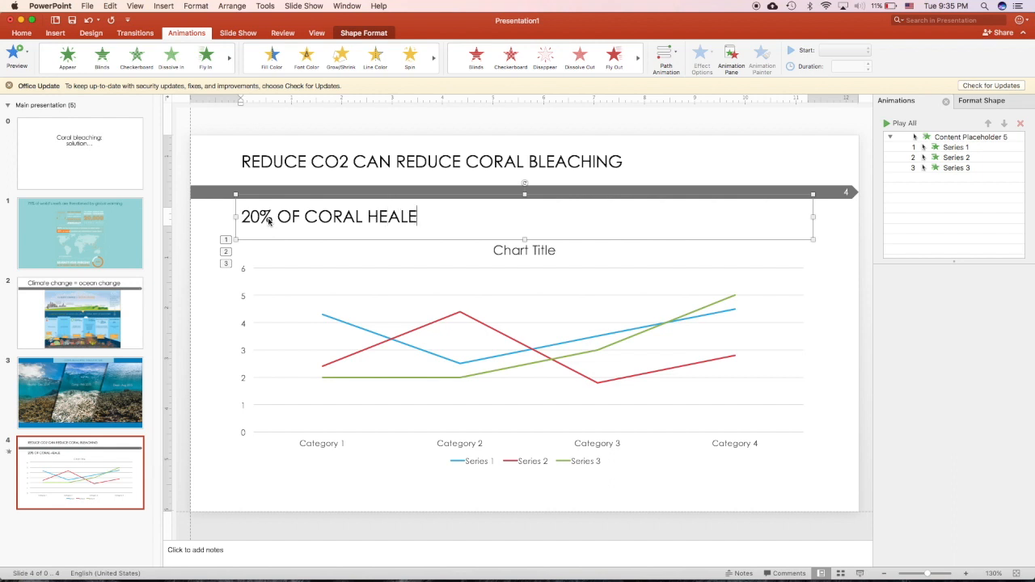
text(D AFTER)
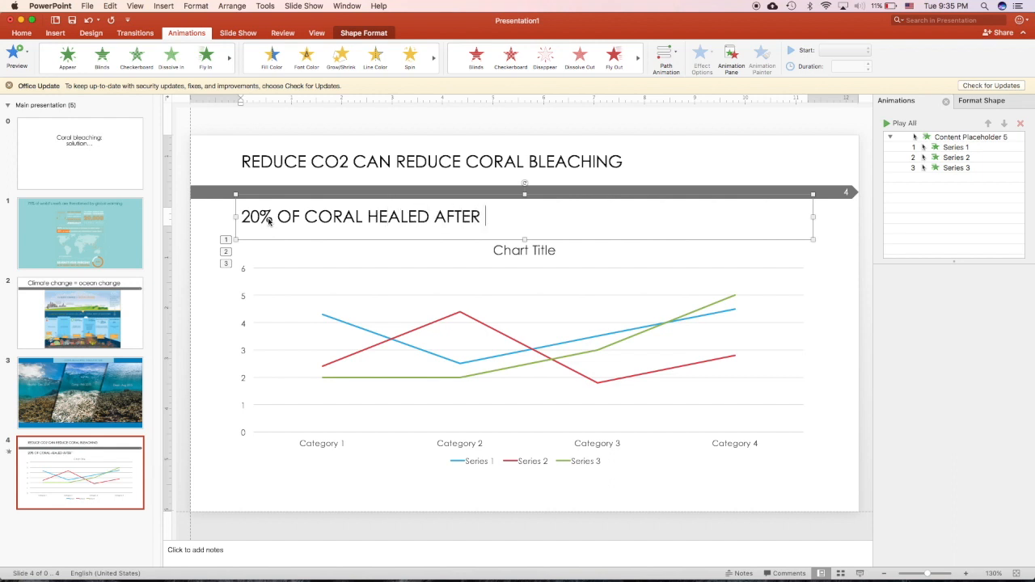
text(REDUCE)
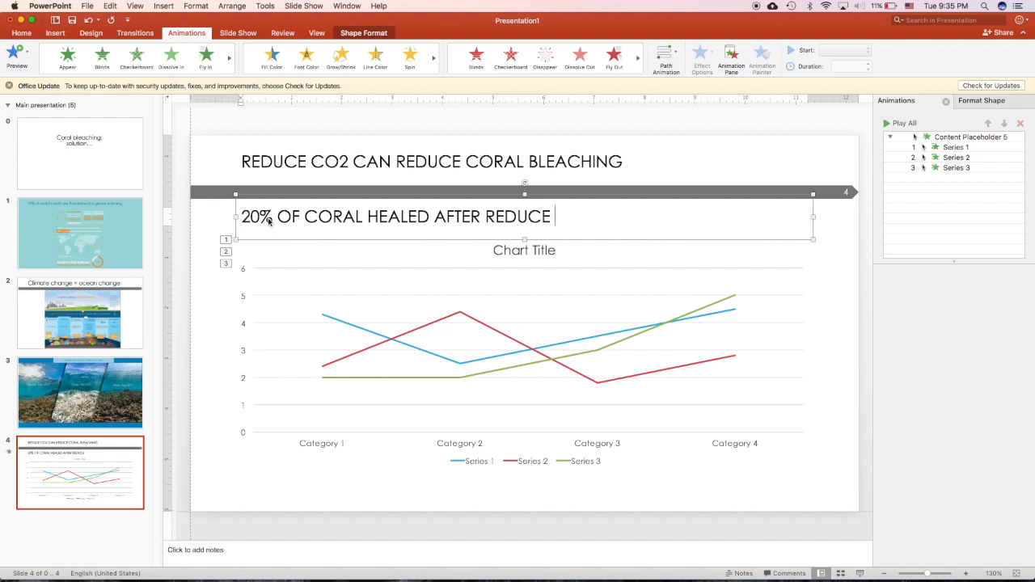
text(CO2)
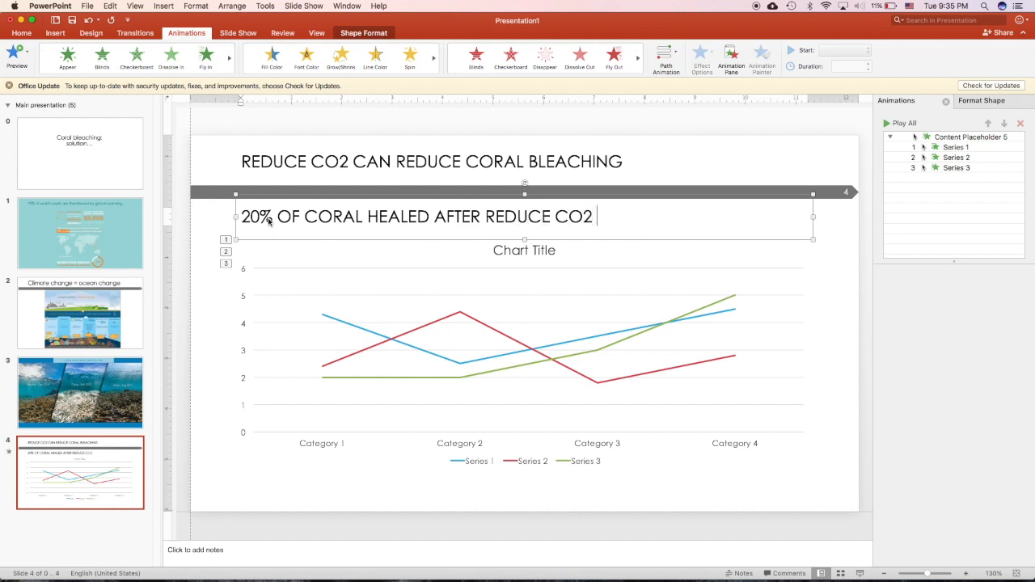
text(LEVEL)
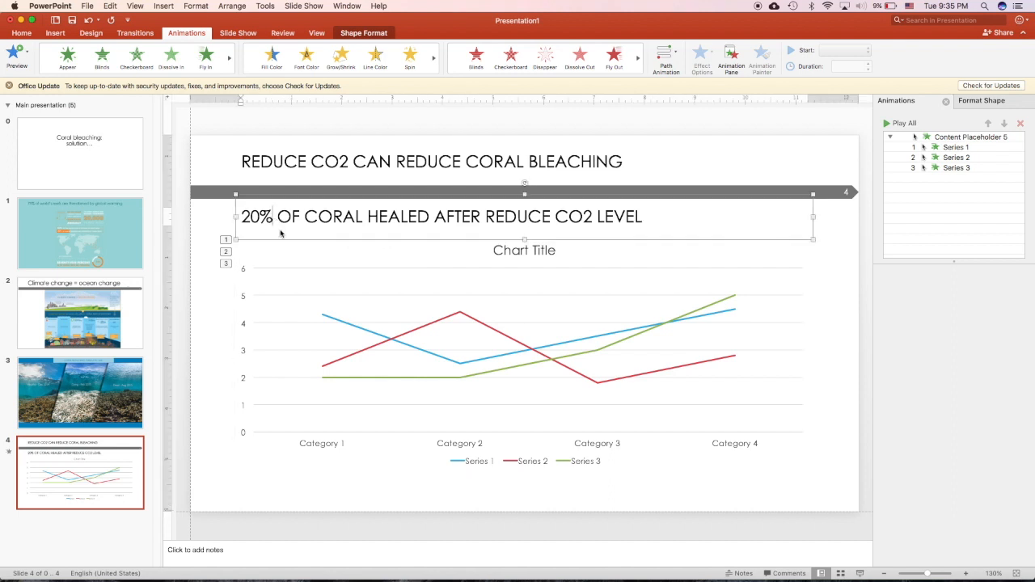
Apply Appear to the 20% title and Disappear to the original REDUCE CO2 title.
click(68, 56)
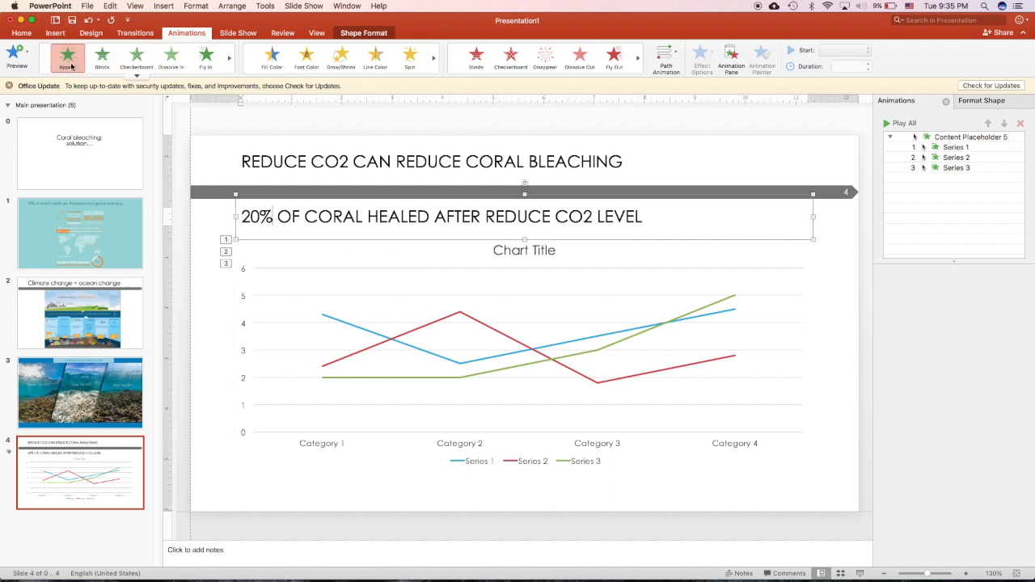
click(68, 56)
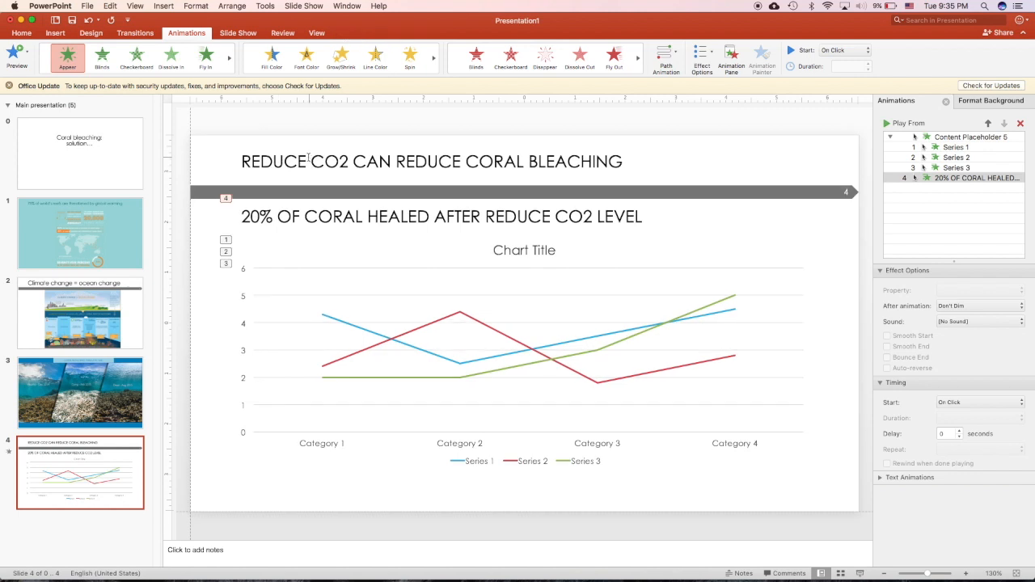
click(431, 162)
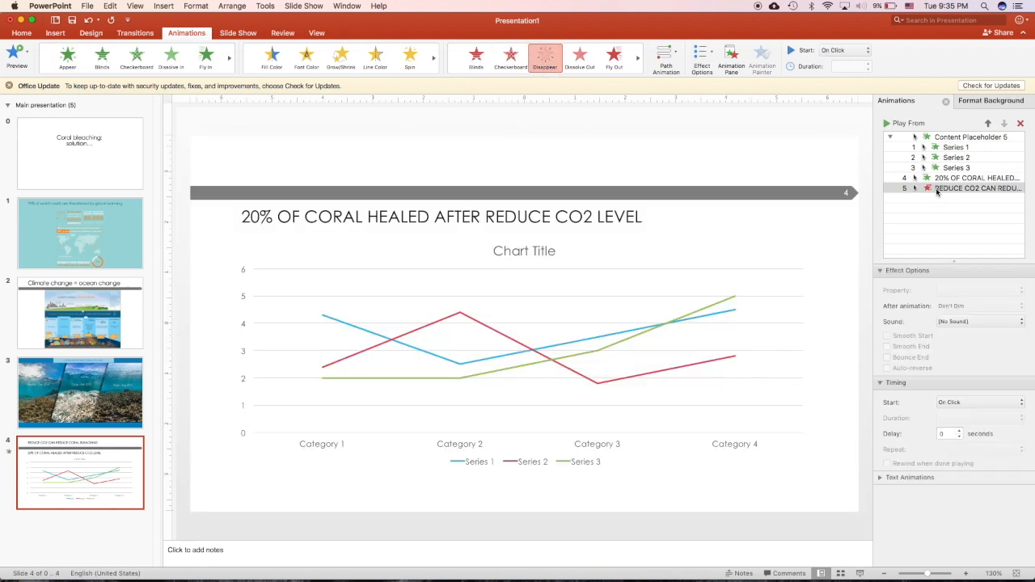
Start the Disappear With Previous and move the new title onto the original's position.
click(979, 401)
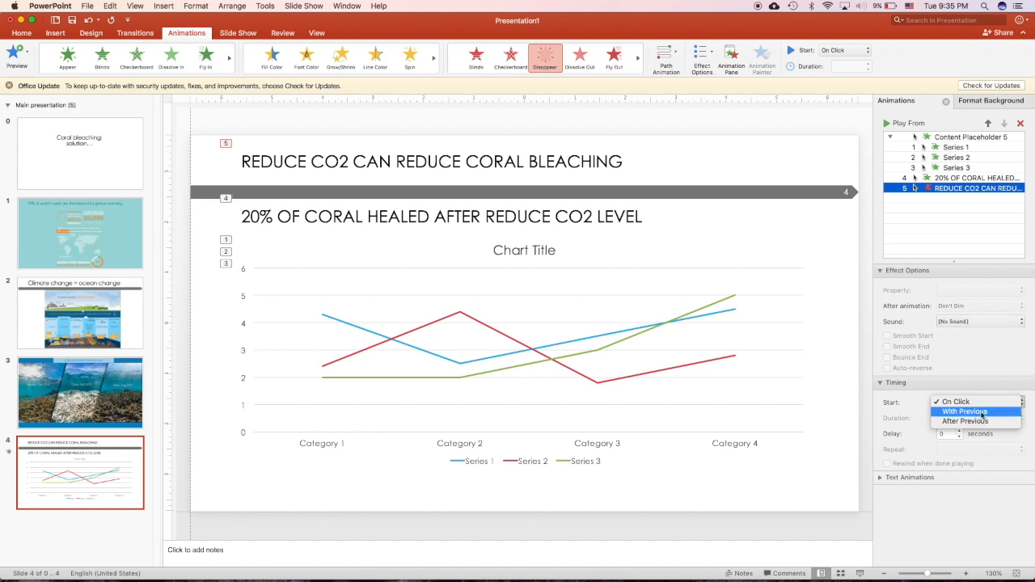
click(964, 411)
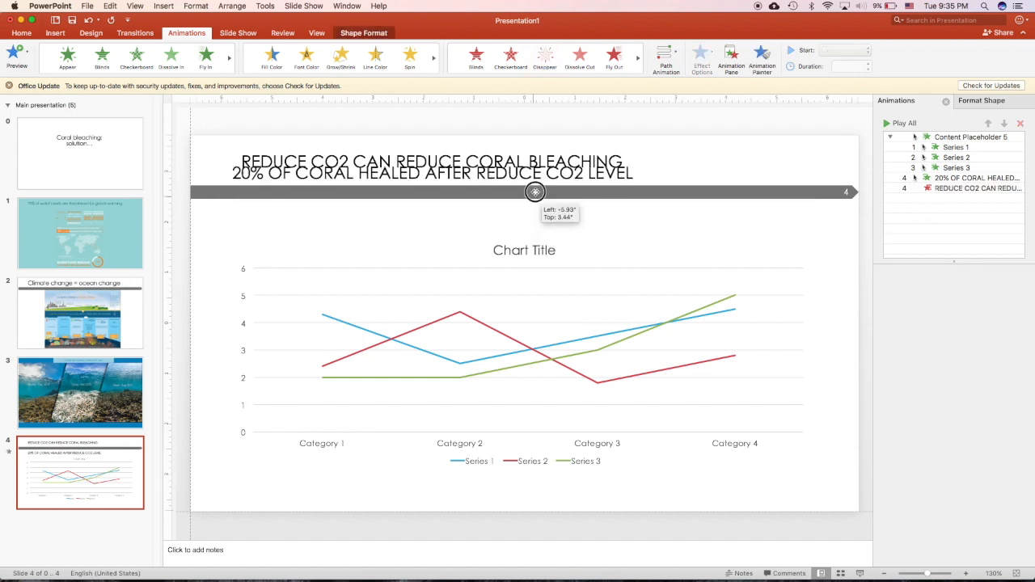
drag(534, 191, 542, 181)
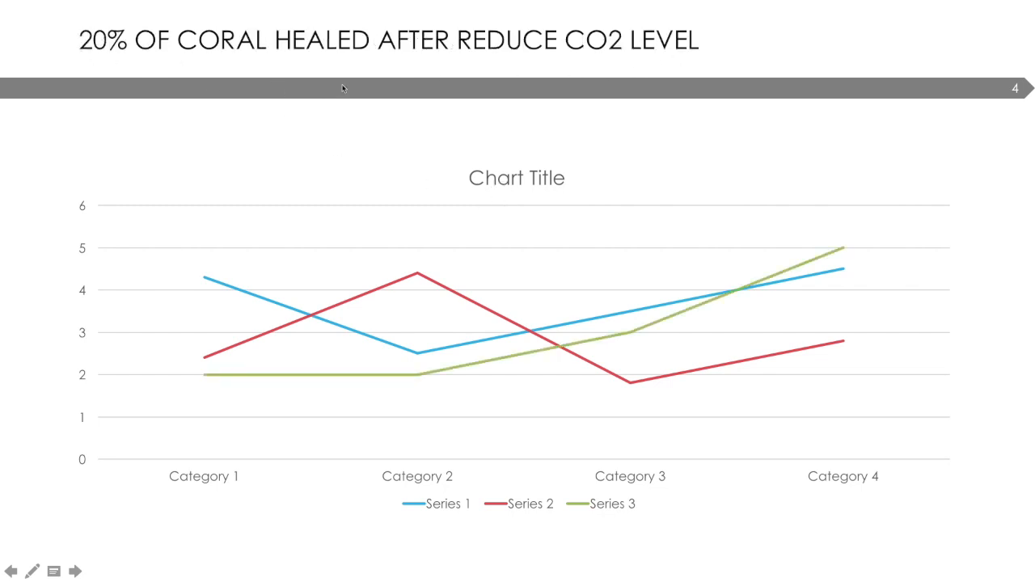
mouse_move(401, 271)
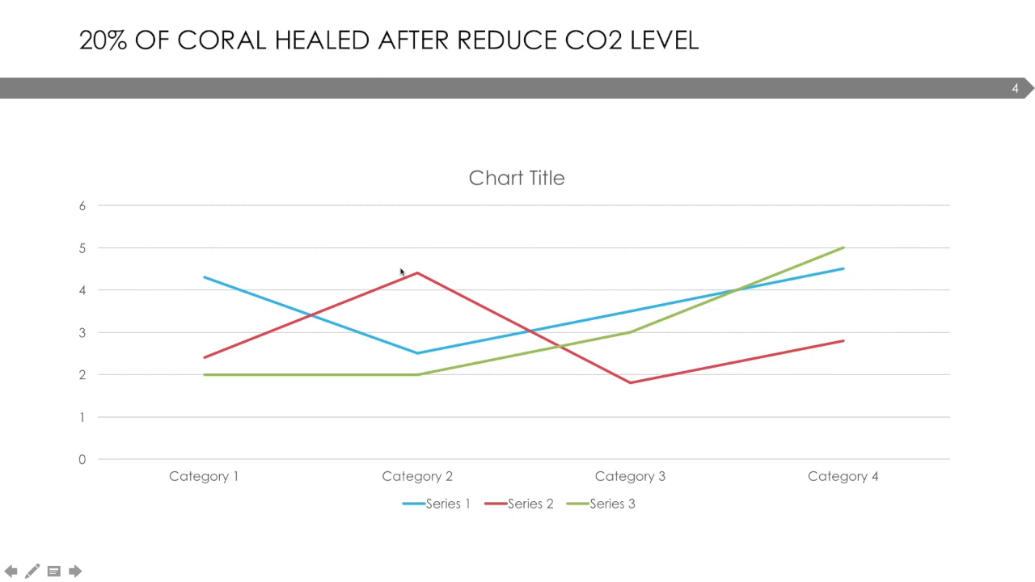
mouse_move(518, 466)
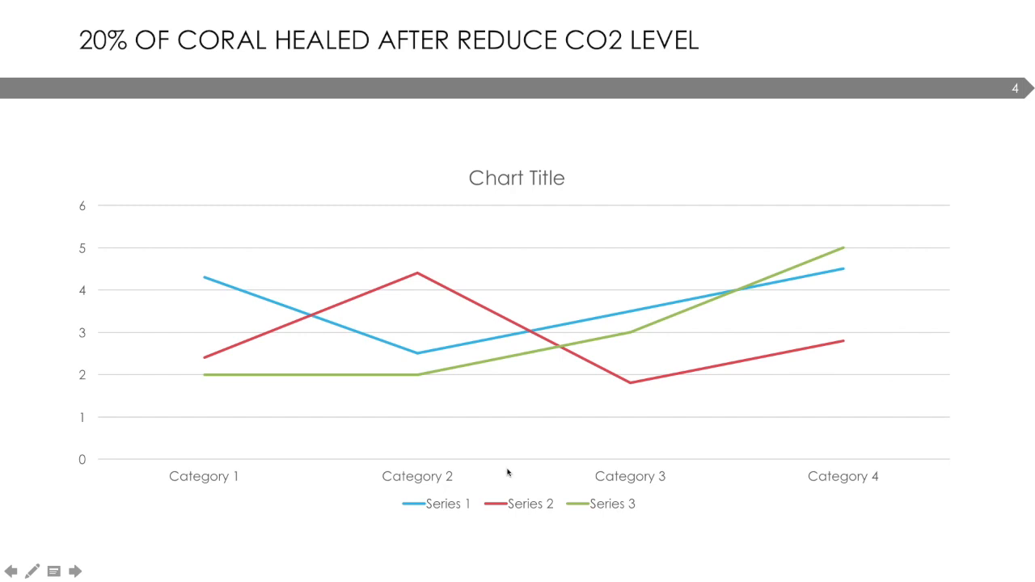
mouse_move(957, 99)
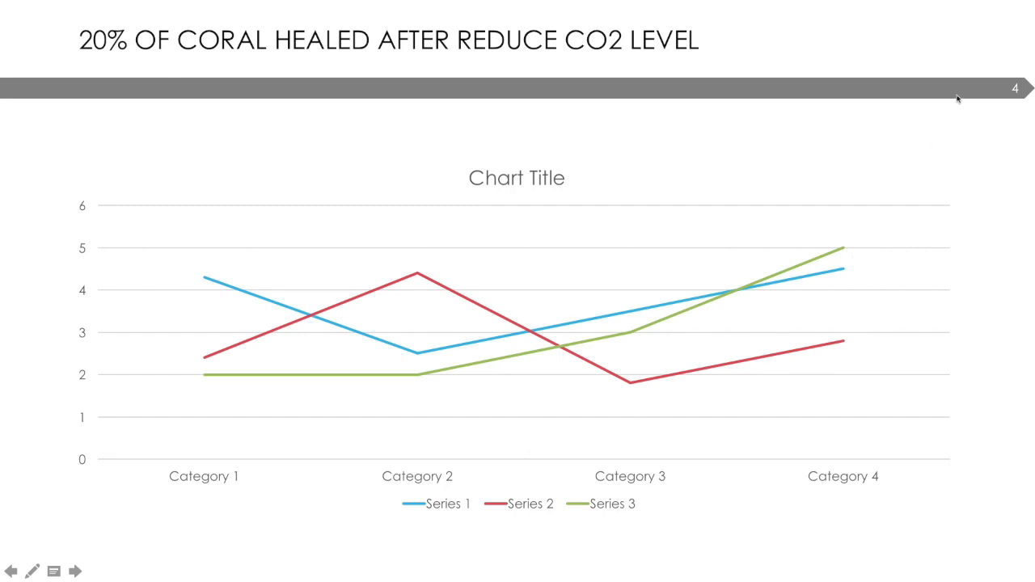
mouse_move(984, 102)
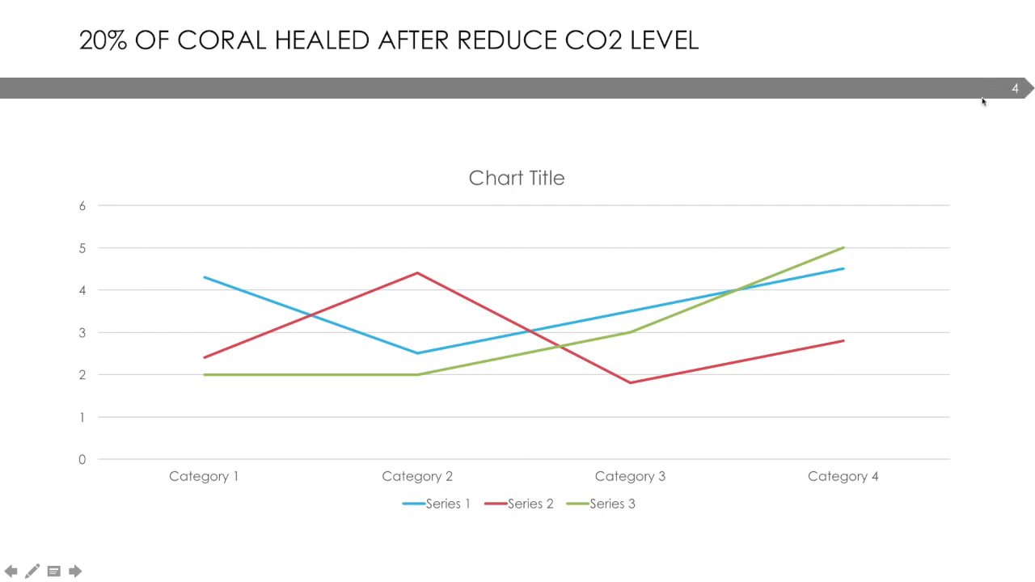